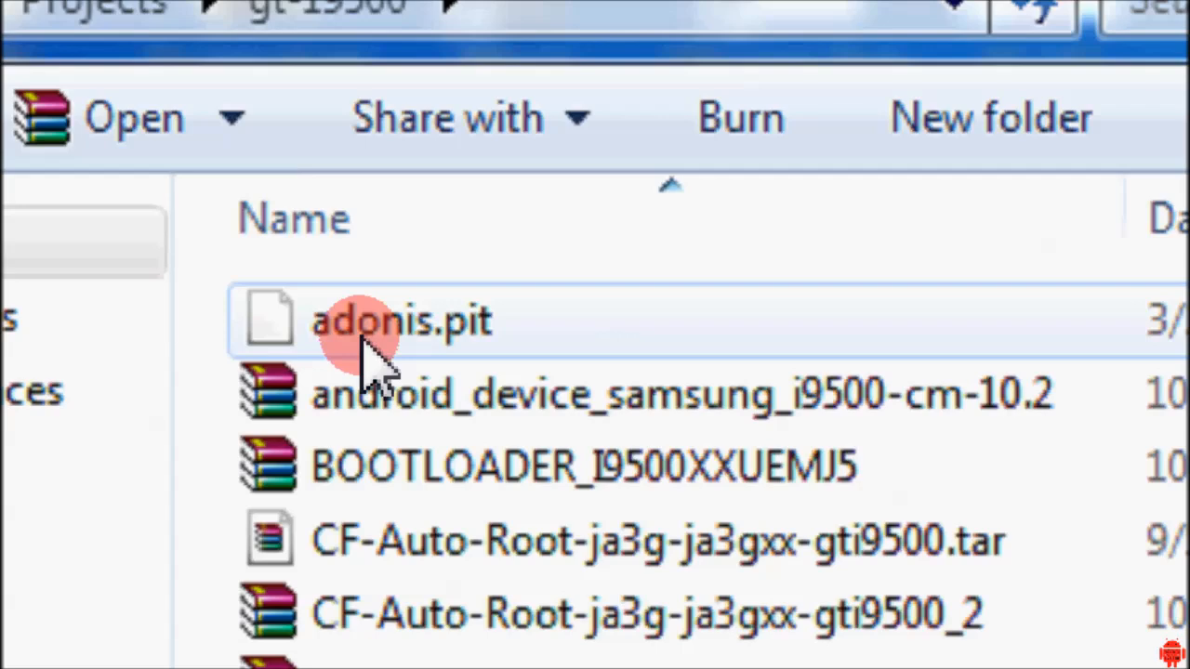
# Bring the Odin3 v3.09 window in front of the two Explorer folder windows.
pyautogui.scroll(-3)
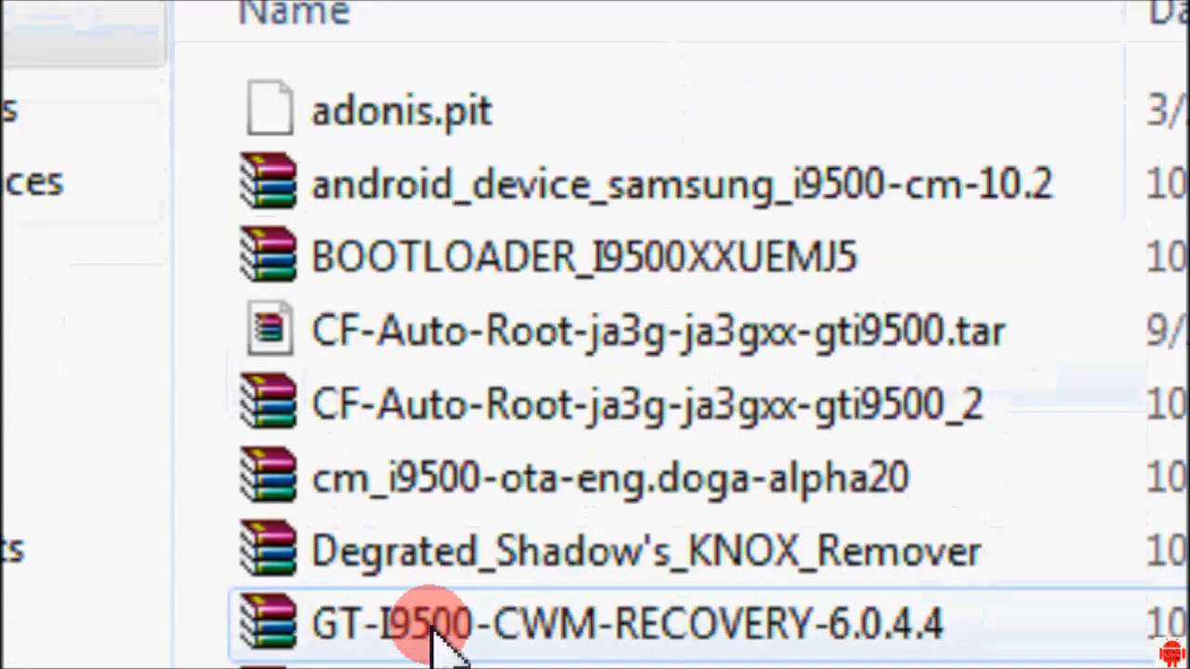
pyautogui.scroll(-3)
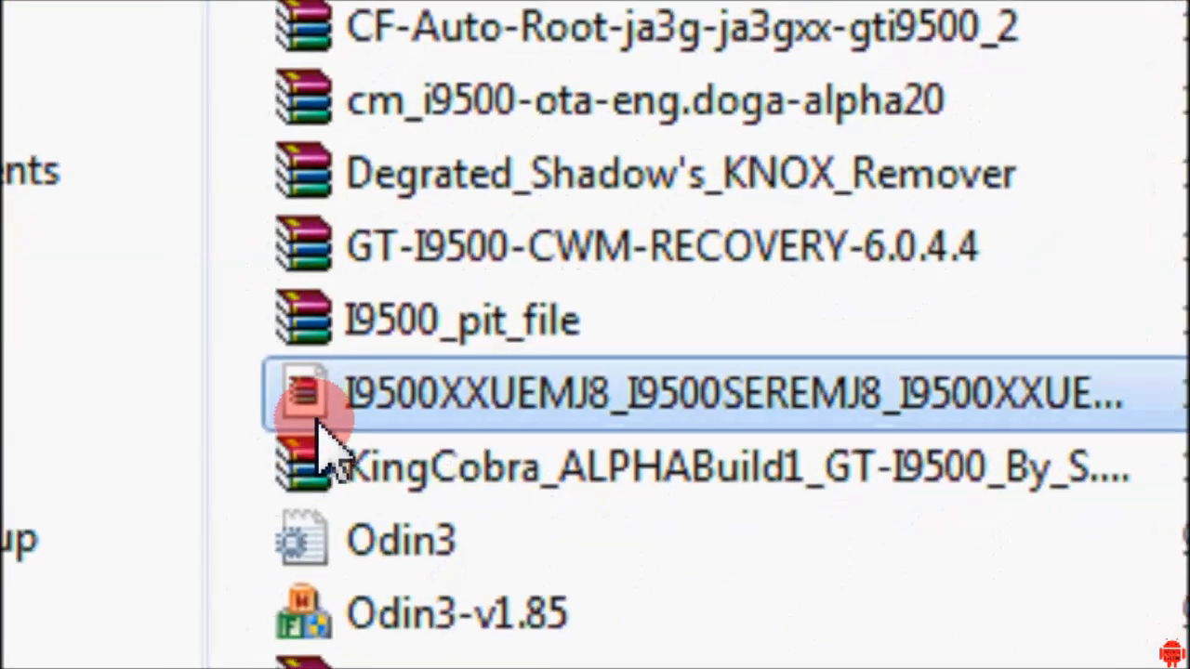
pyautogui.scroll(-3)
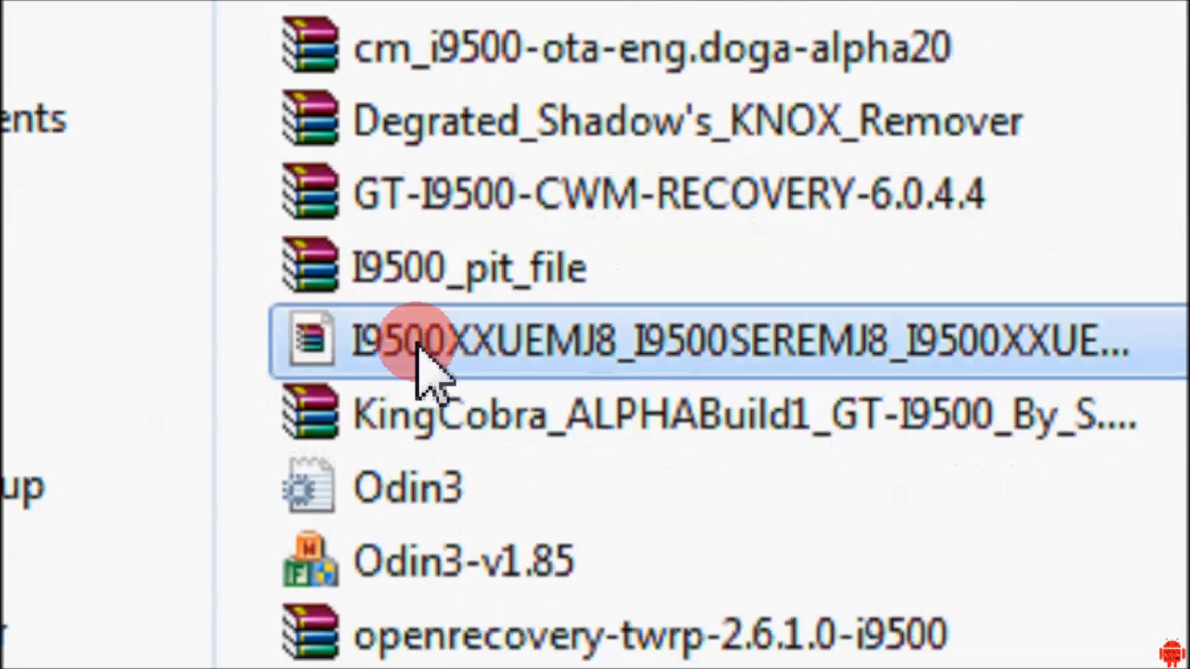
pyautogui.scroll(-3)
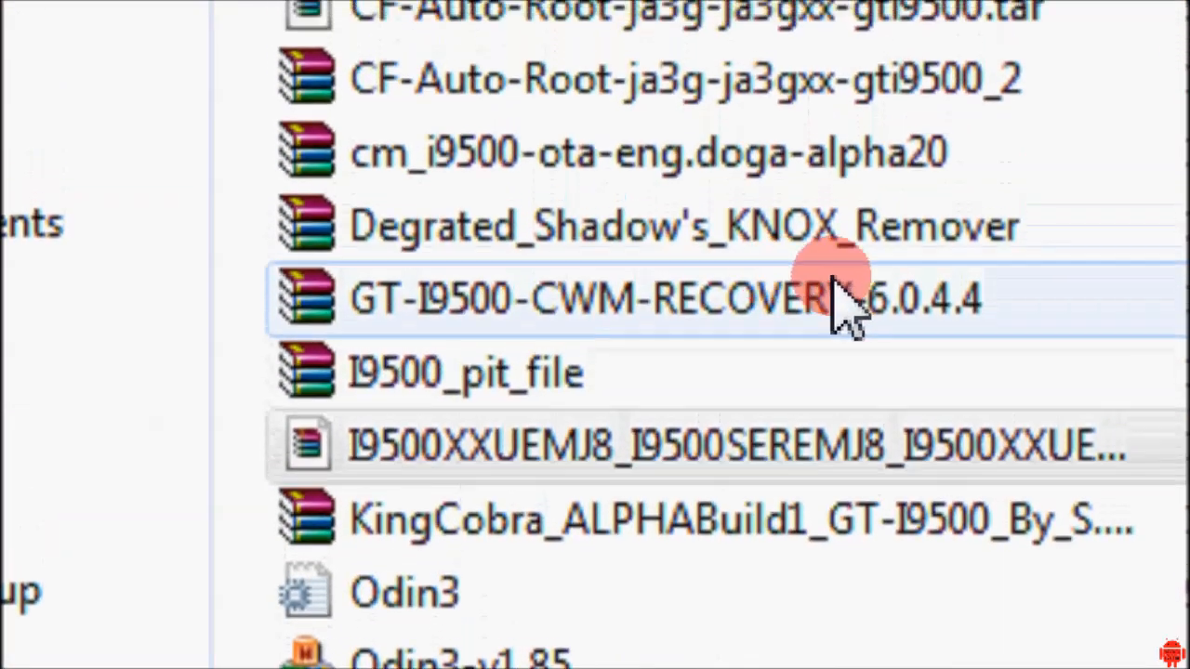
pyautogui.scroll(-3)
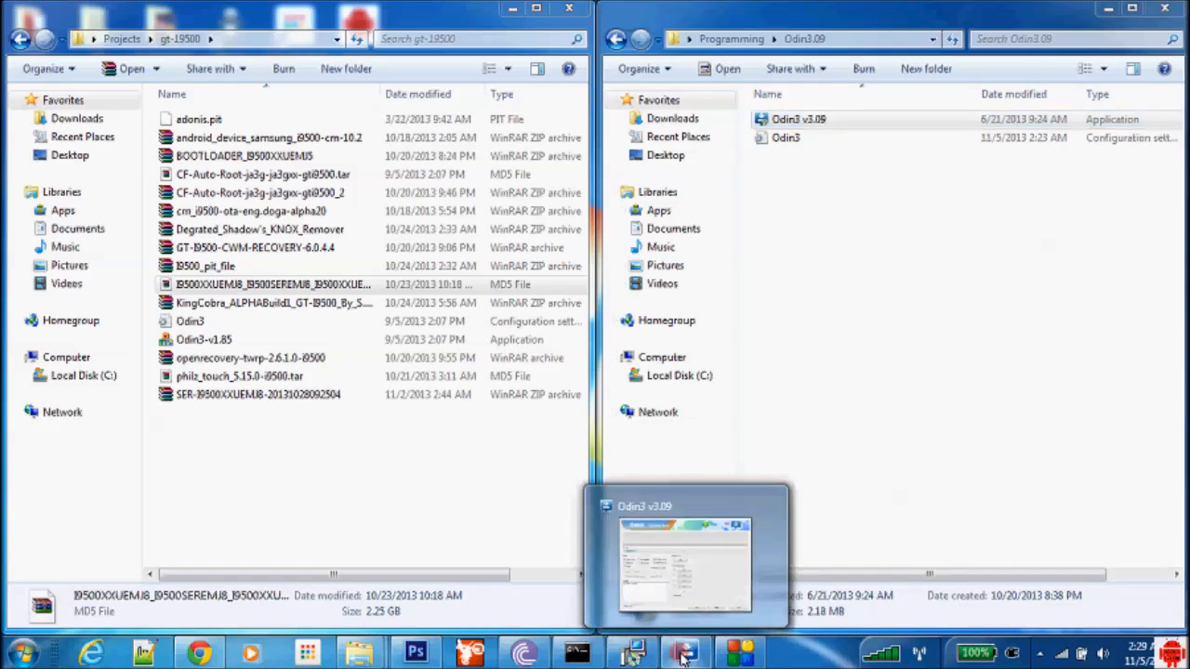
pyautogui.click(683, 651)
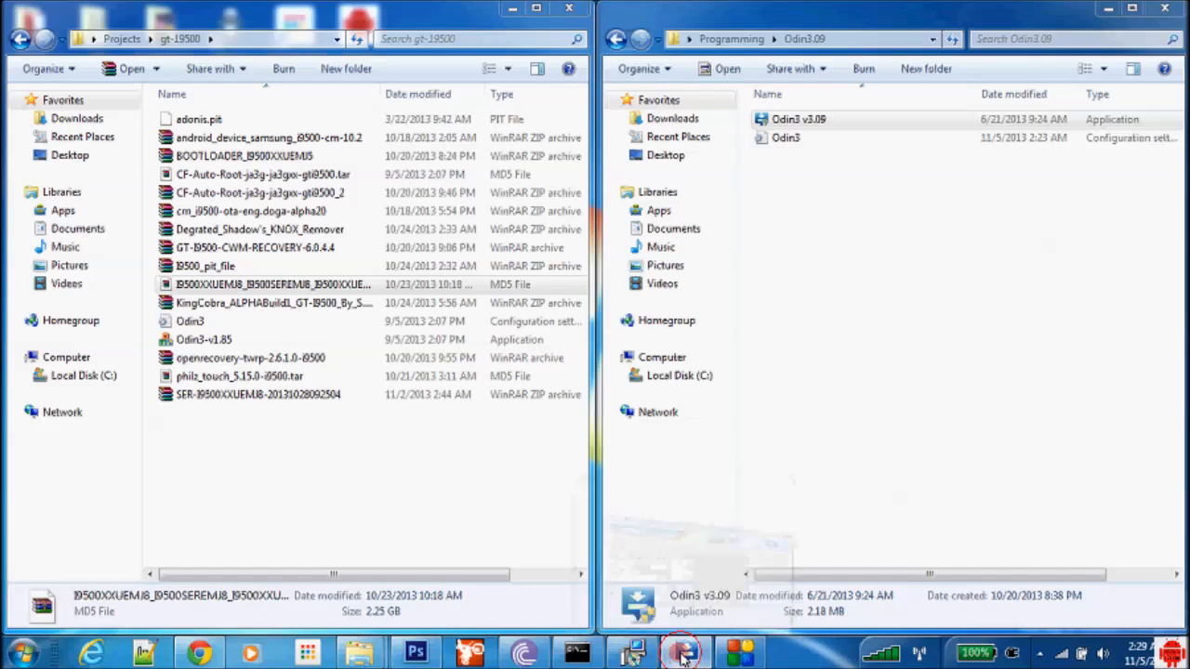
pyautogui.click(684, 654)
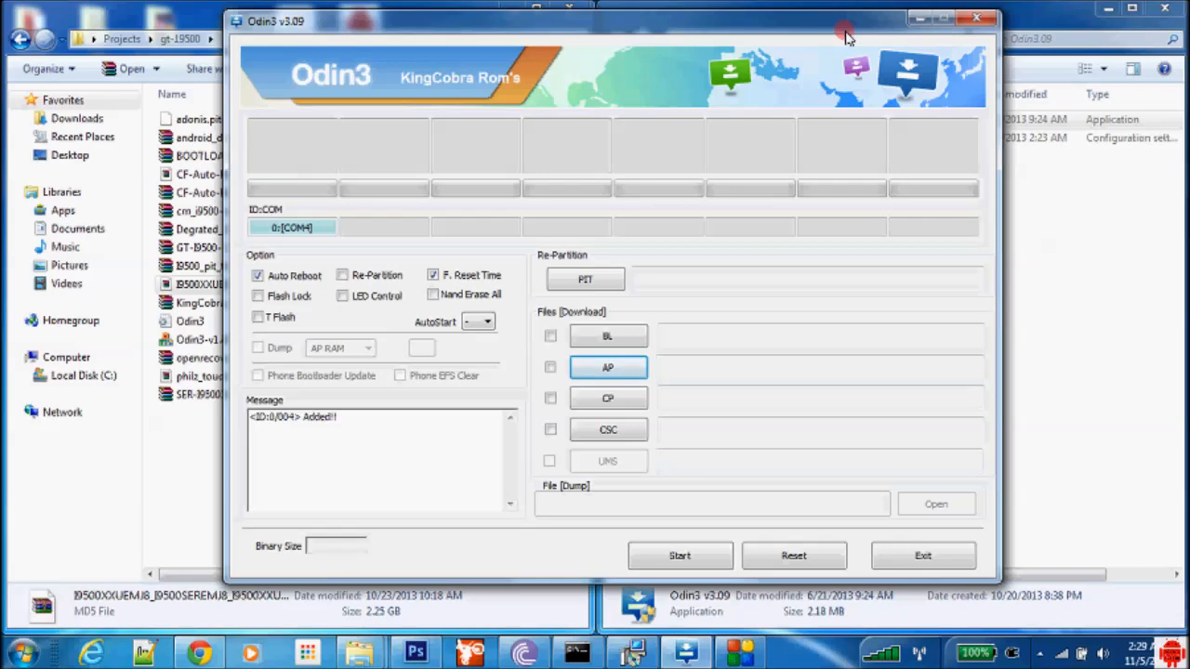
# Load adonis.pit from the gt-i9500 folder as the PIT file, enabling Re-Partition.
pyautogui.click(584, 280)
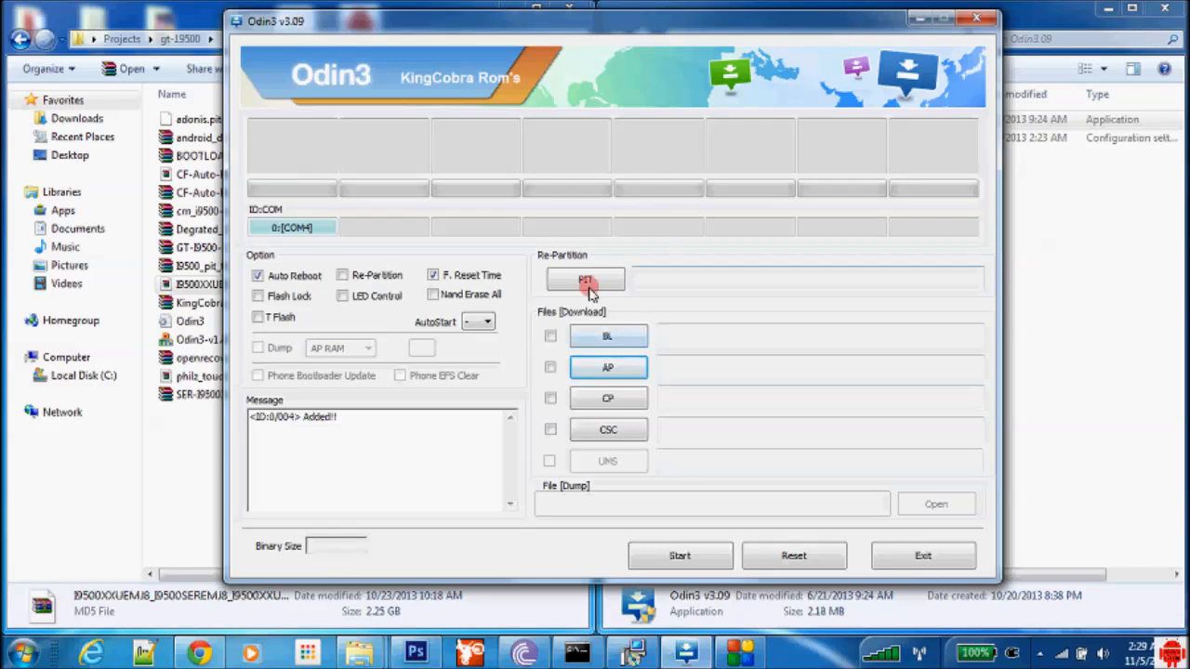
pyautogui.click(585, 279)
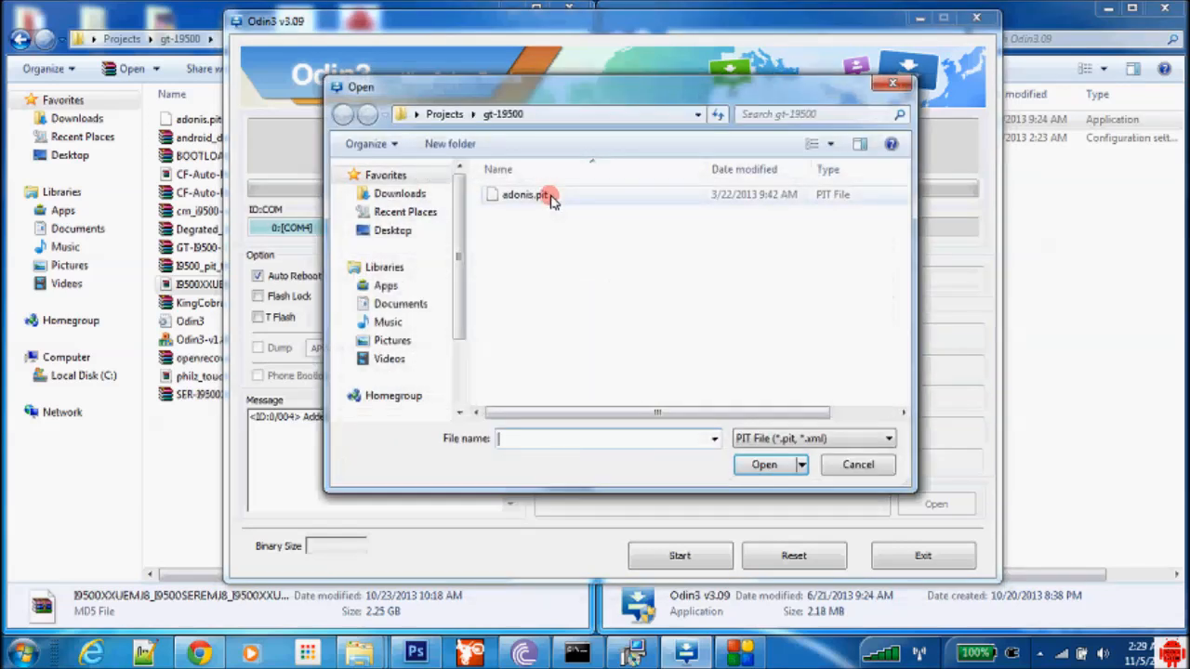
pyautogui.click(525, 194)
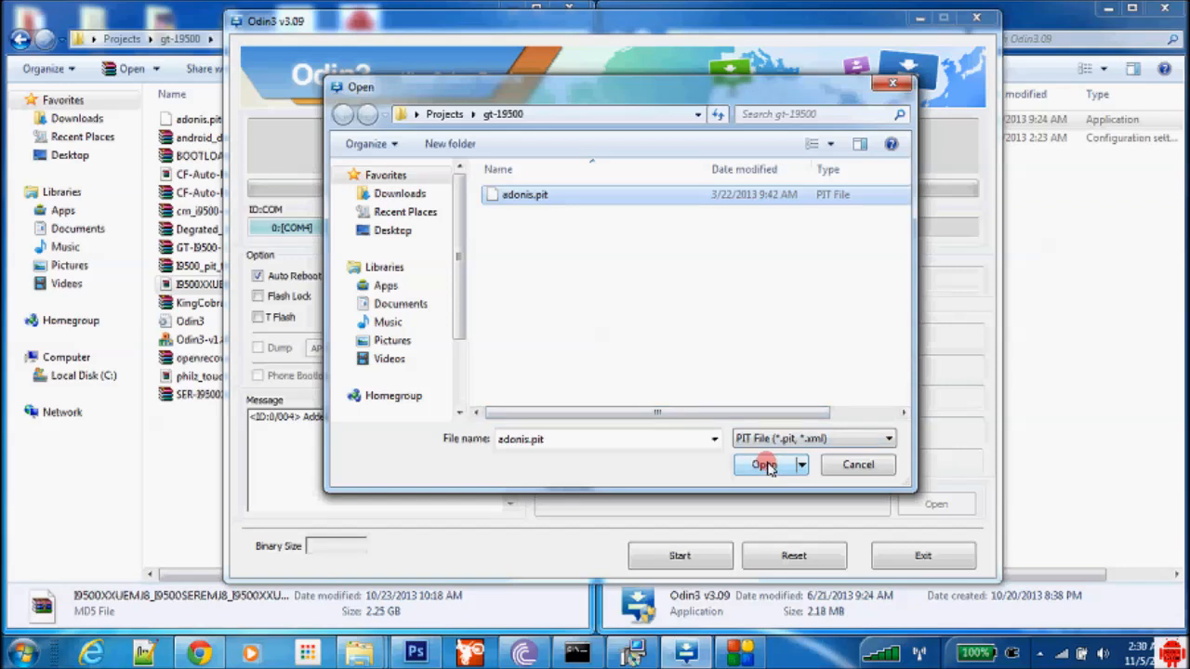
pyautogui.click(763, 465)
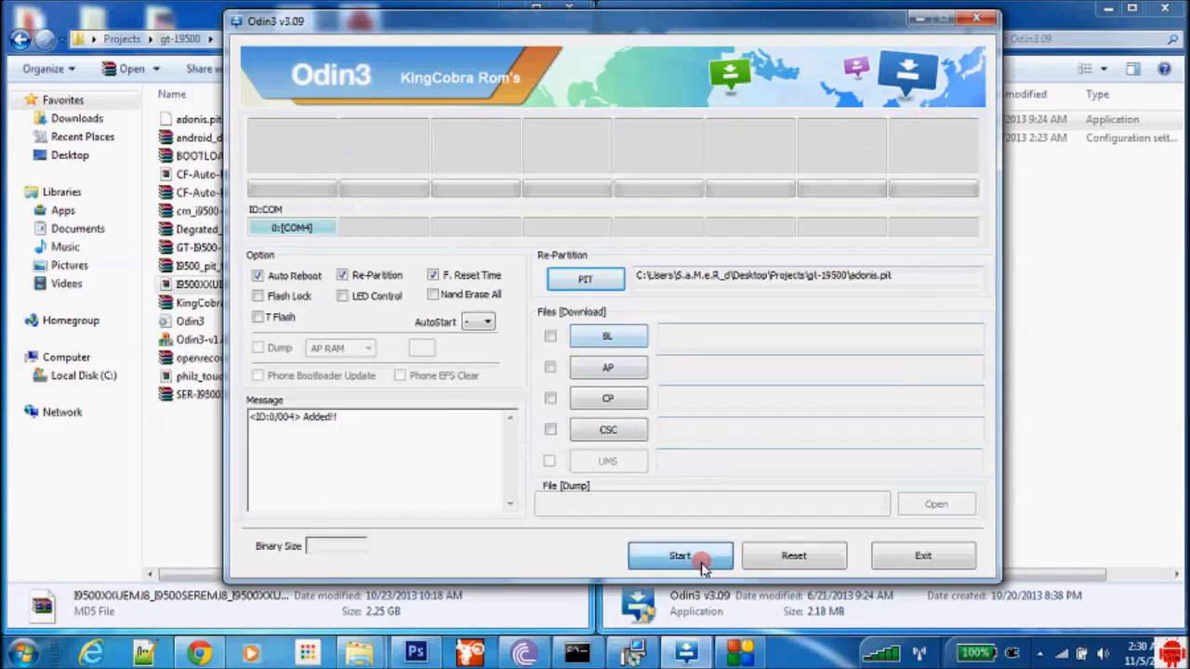
# Flash the adonis.pit partition table and wait for PASS with one success.
pyautogui.click(679, 554)
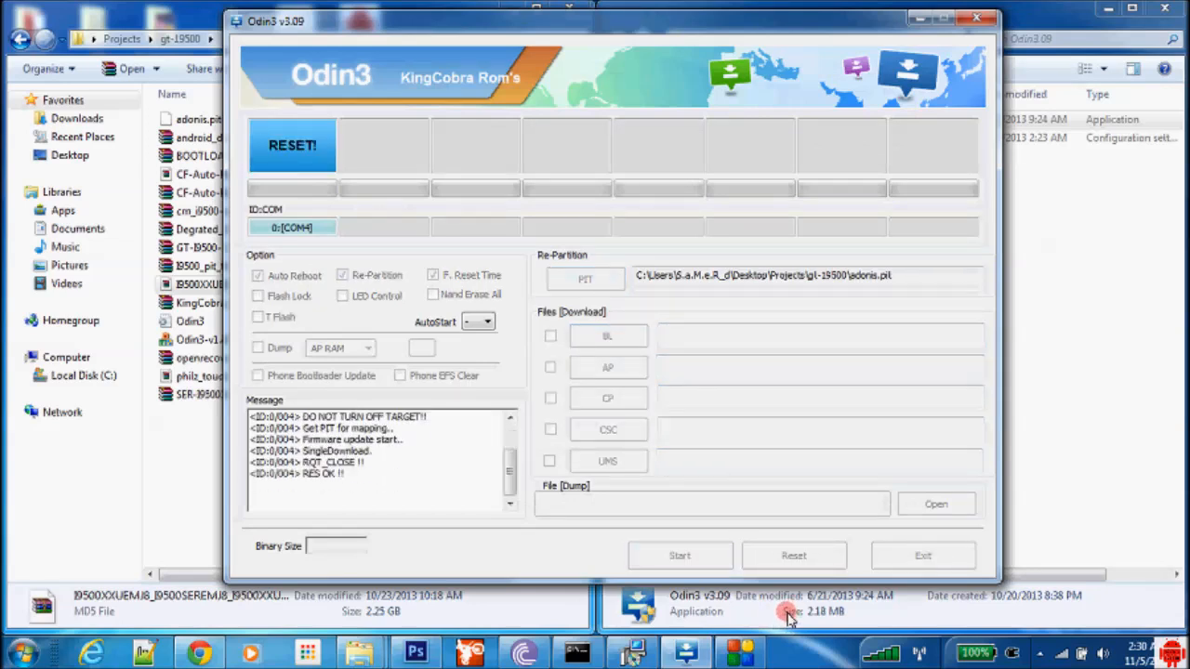
pyautogui.click(679, 554)
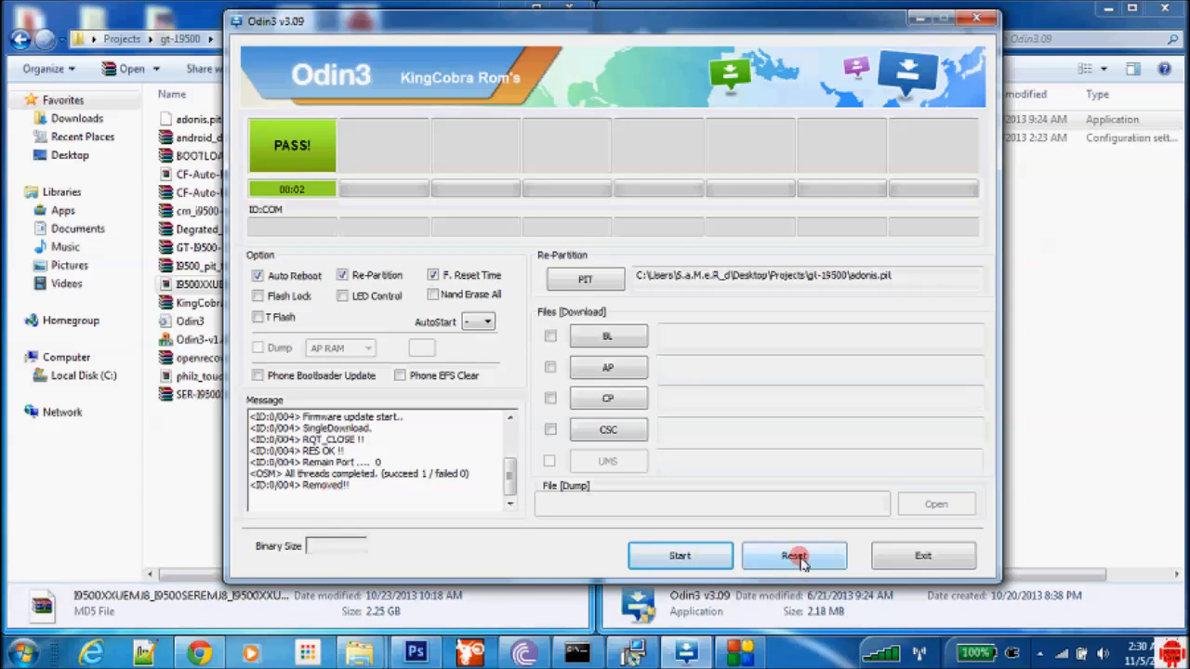
# Reset Odin3, clearing the PIT path and message log with COM4 still connected.
pyautogui.click(794, 555)
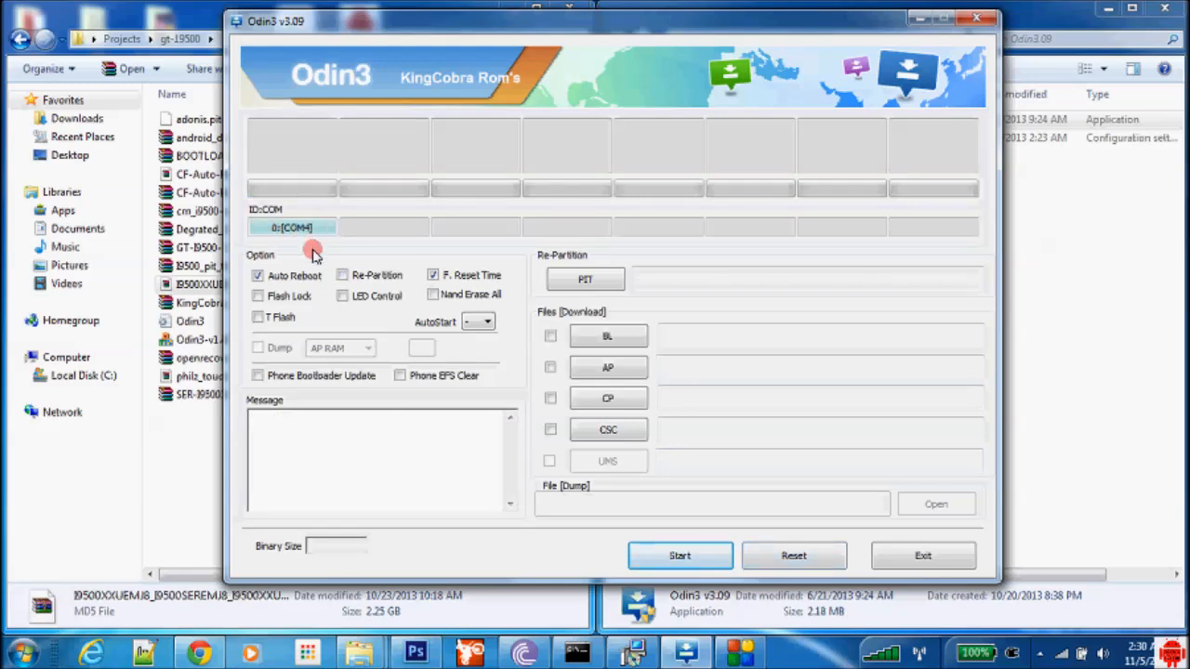
pyautogui.moveTo(337, 243)
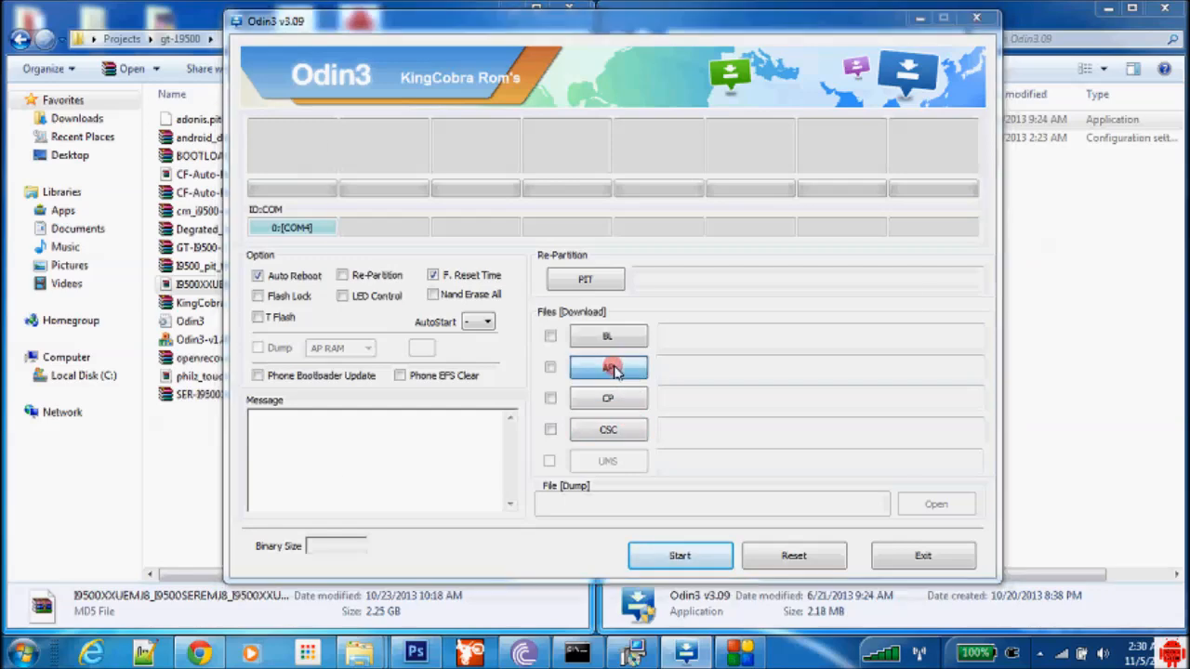
# Load the I9500XXUEMJ8 HOME tar.md5 as AP and let its MD5 check finish.
pyautogui.click(608, 367)
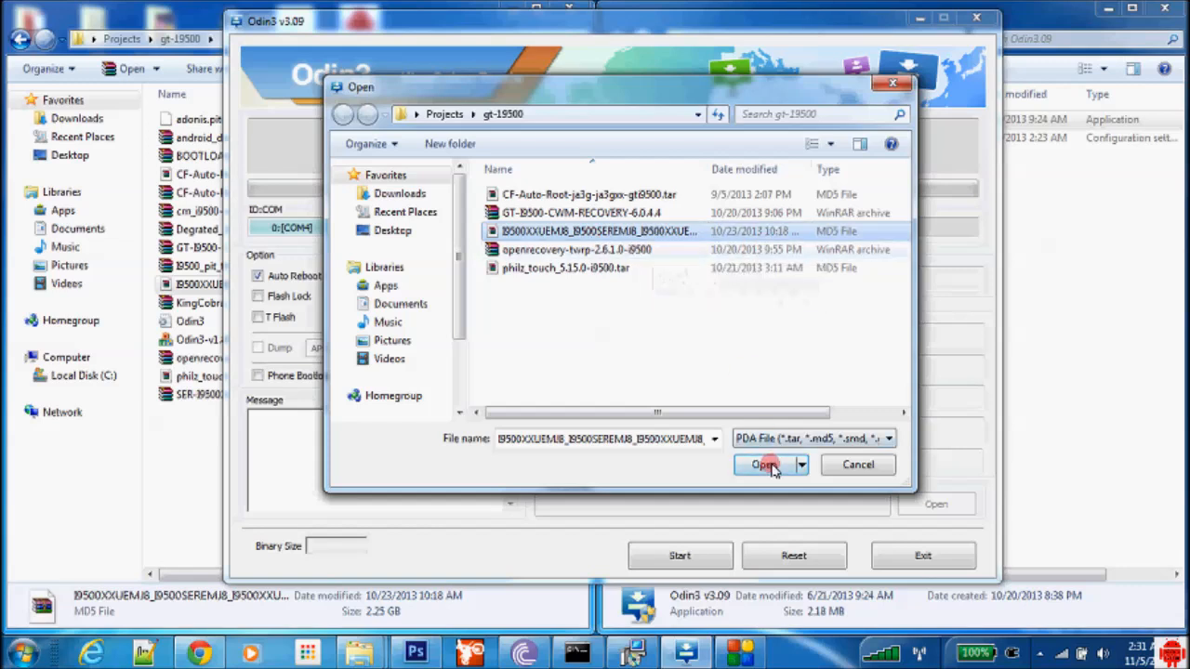
pyautogui.click(765, 465)
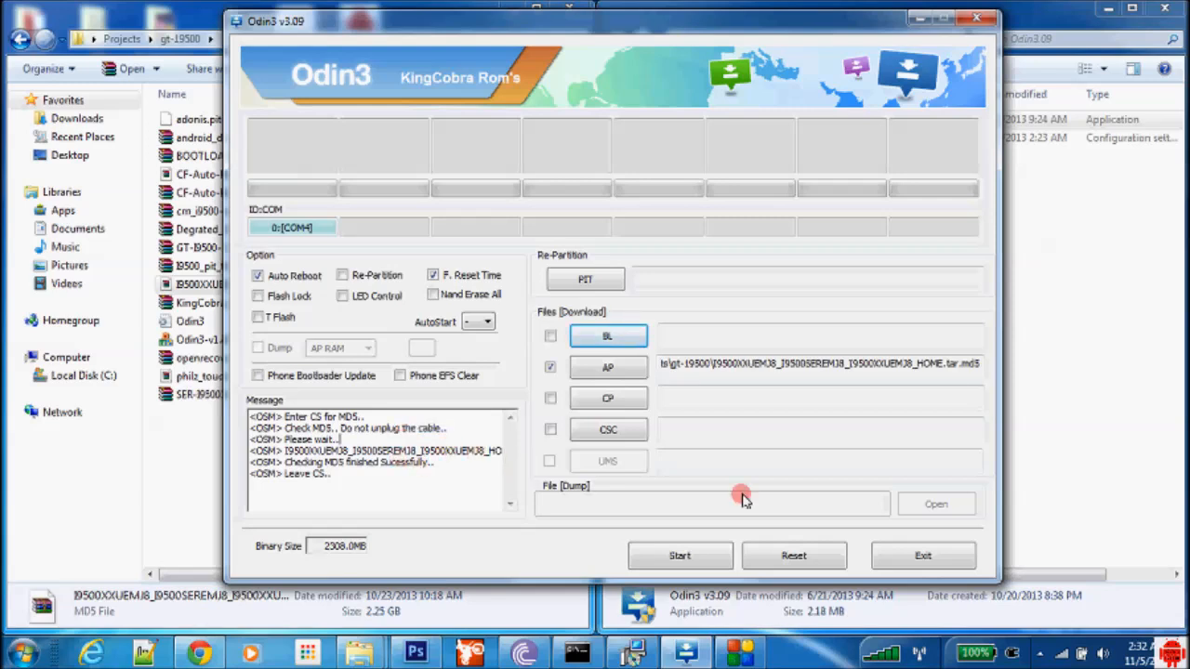
pyautogui.click(680, 555)
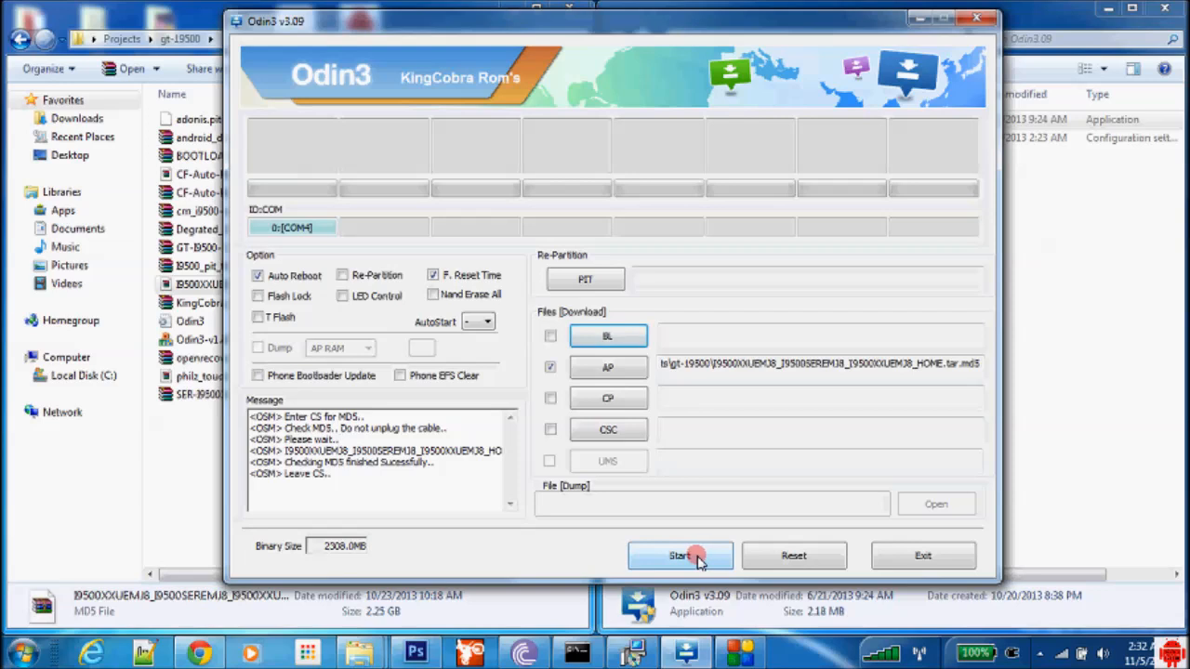
# Start flashing the I9500XXUEMJ8 HOME firmware and wait for PASS.
pyautogui.click(680, 555)
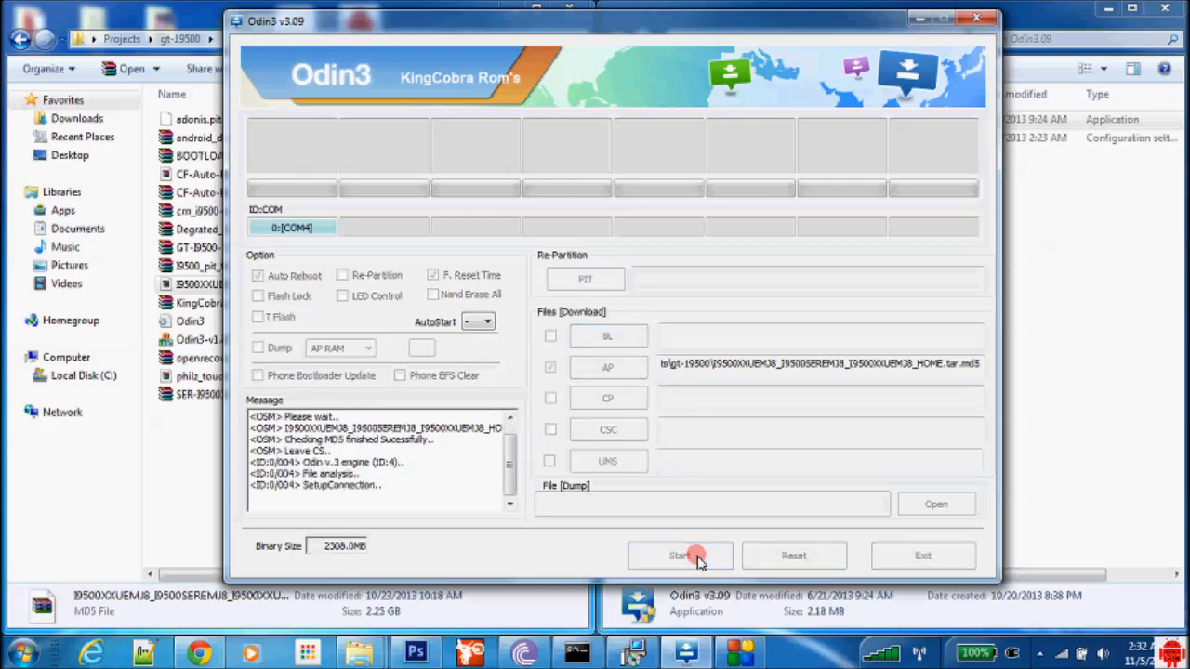
pyautogui.click(679, 555)
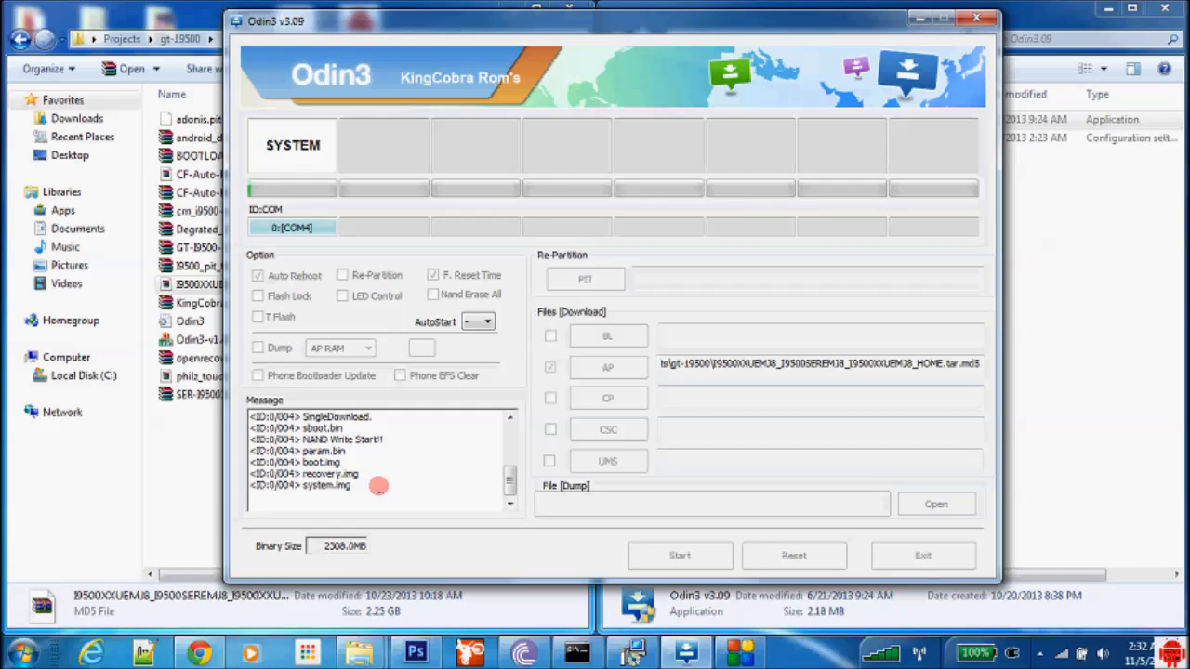
pyautogui.moveTo(405, 490)
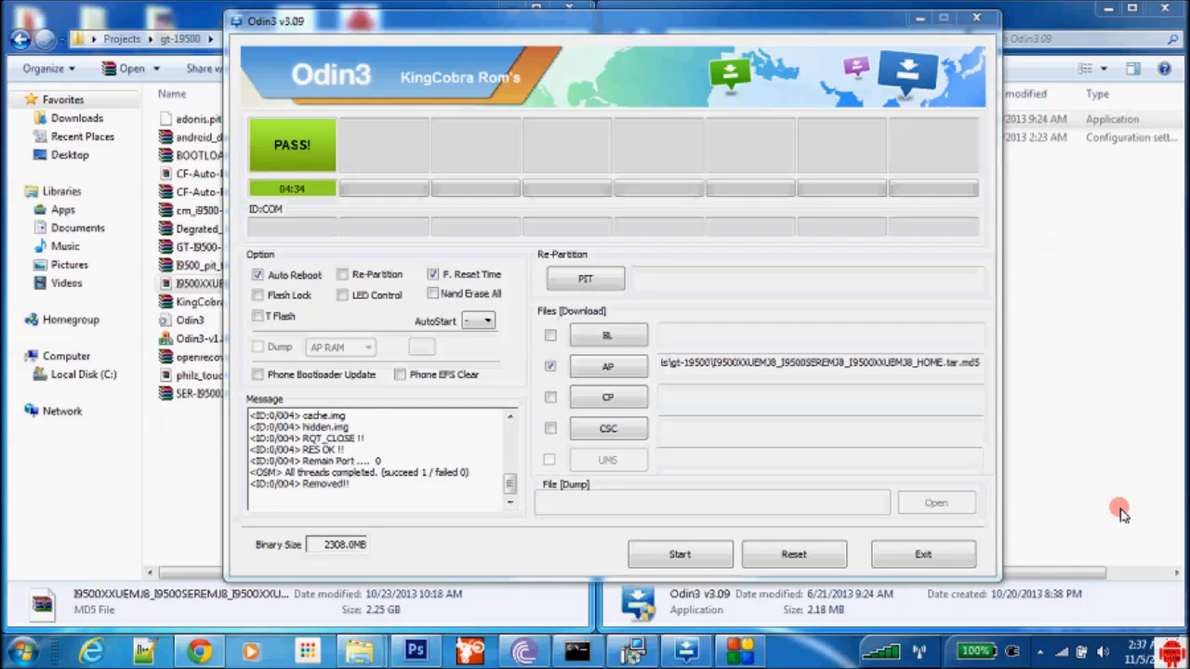
pyautogui.moveTo(976, 449)
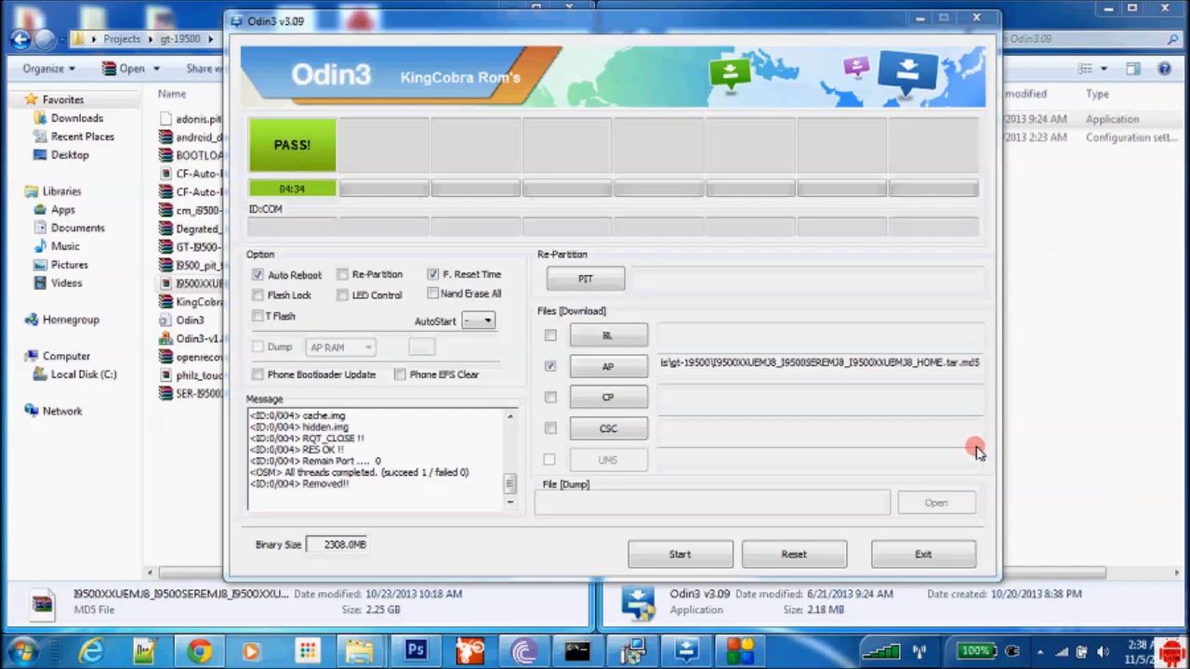
# Reset Odin3 and load GT-I9500-CWM-RECOVERY-6.0.4.4.tar as the AP file.
pyautogui.click(794, 554)
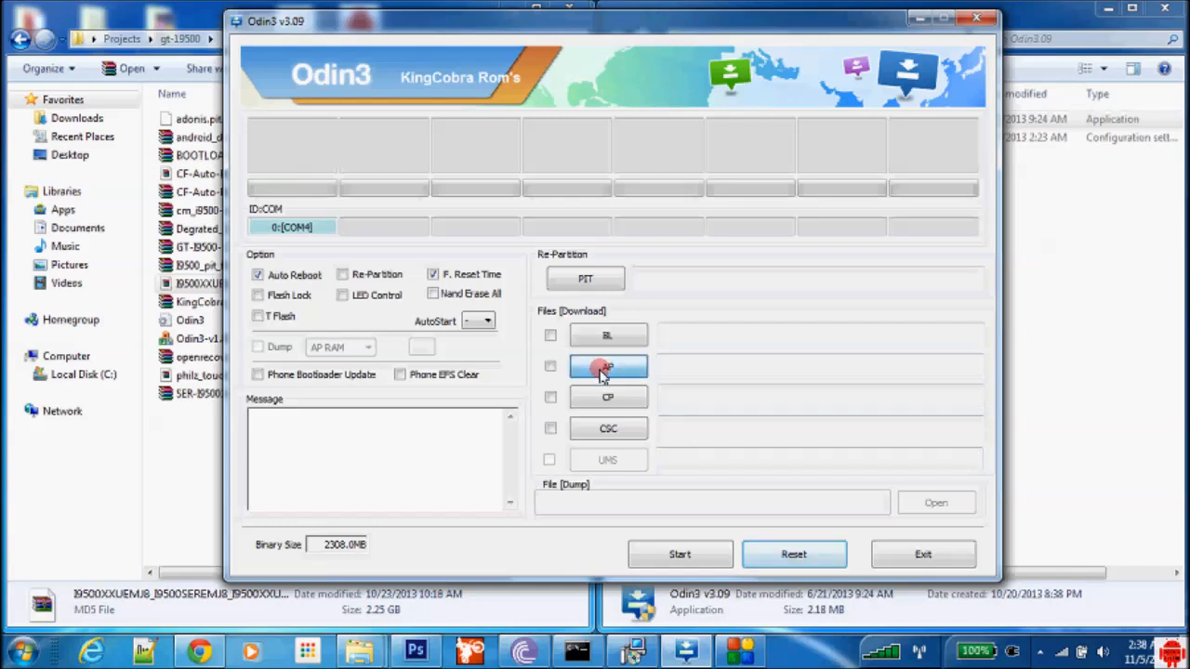
pyautogui.click(608, 365)
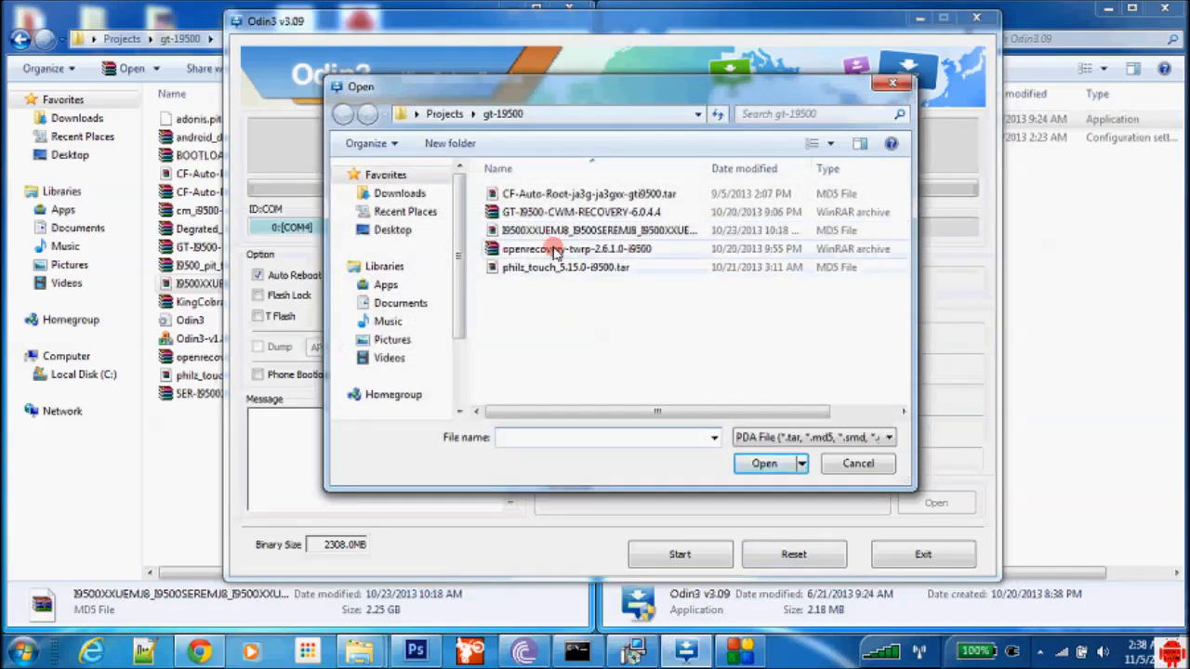
pyautogui.click(581, 212)
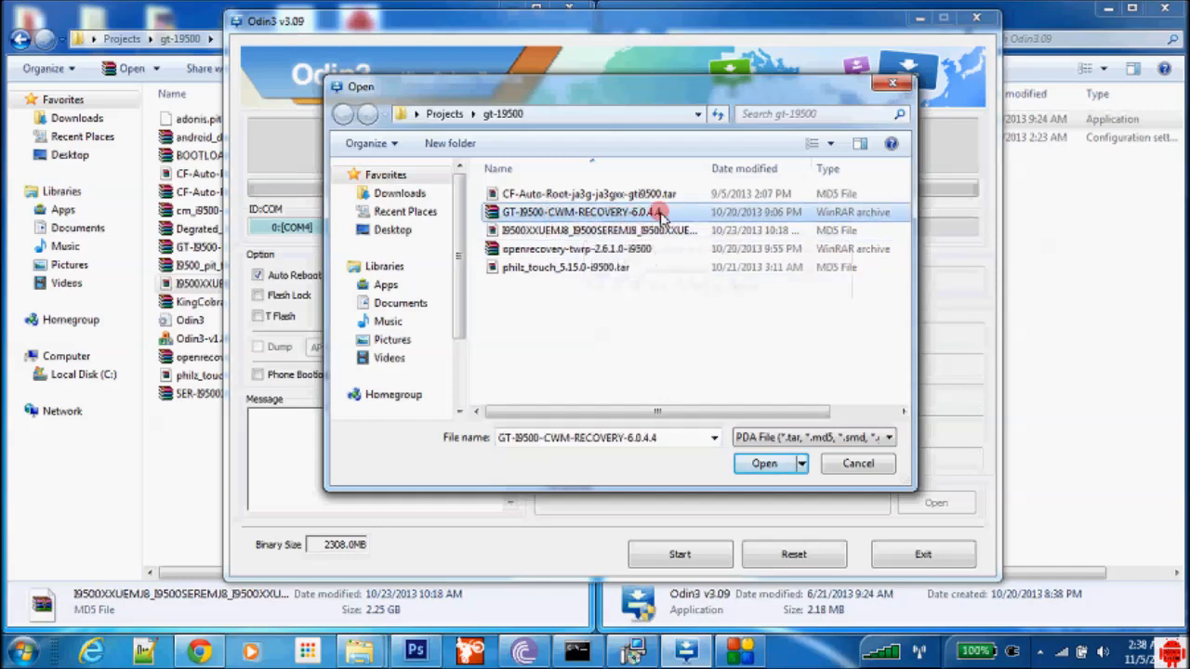
pyautogui.click(764, 463)
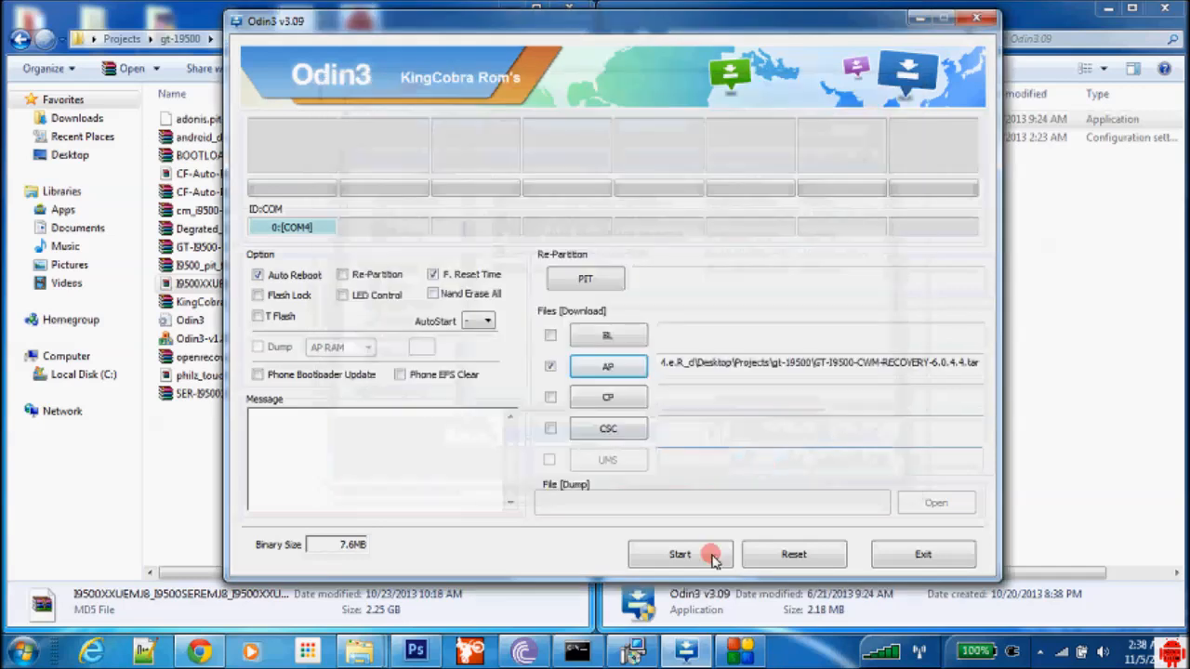
# Flash the CWM 6.0.4.4 recovery to the phone until Odin3 shows PASS.
pyautogui.click(679, 554)
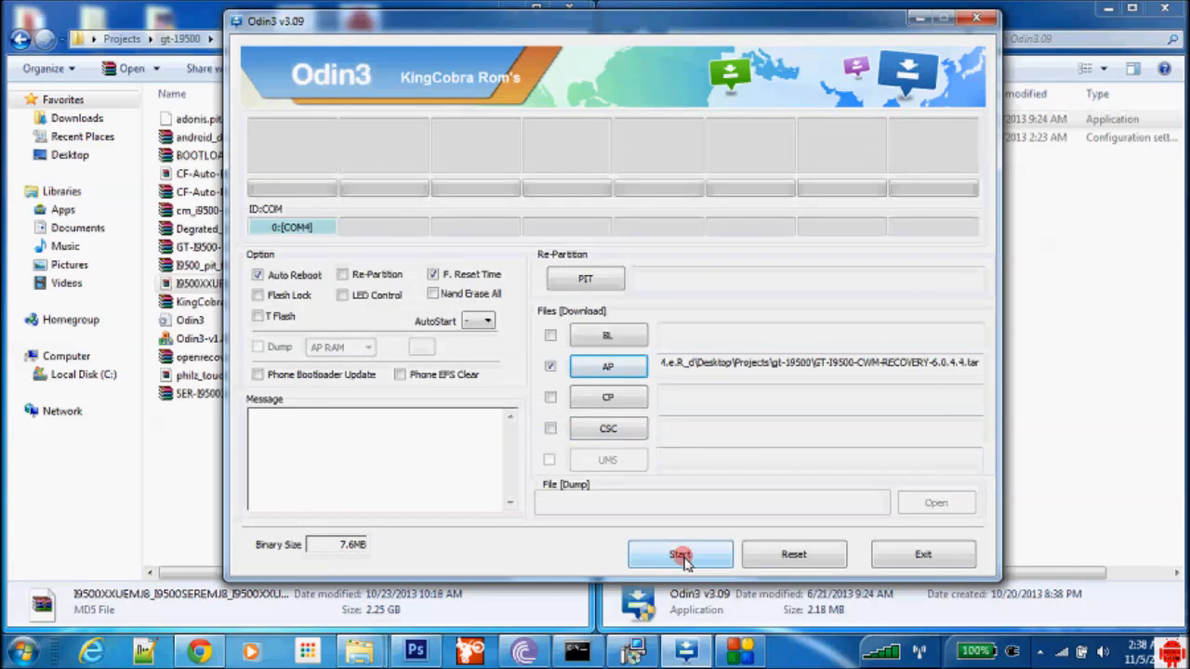
pyautogui.click(680, 554)
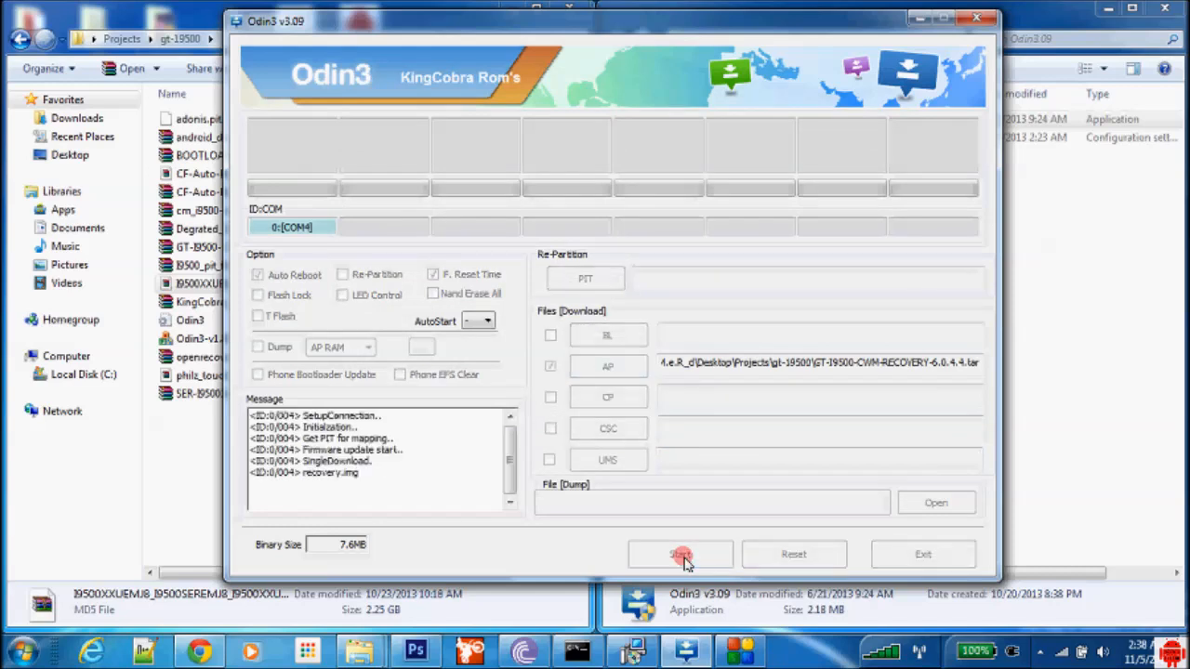
pyautogui.click(680, 554)
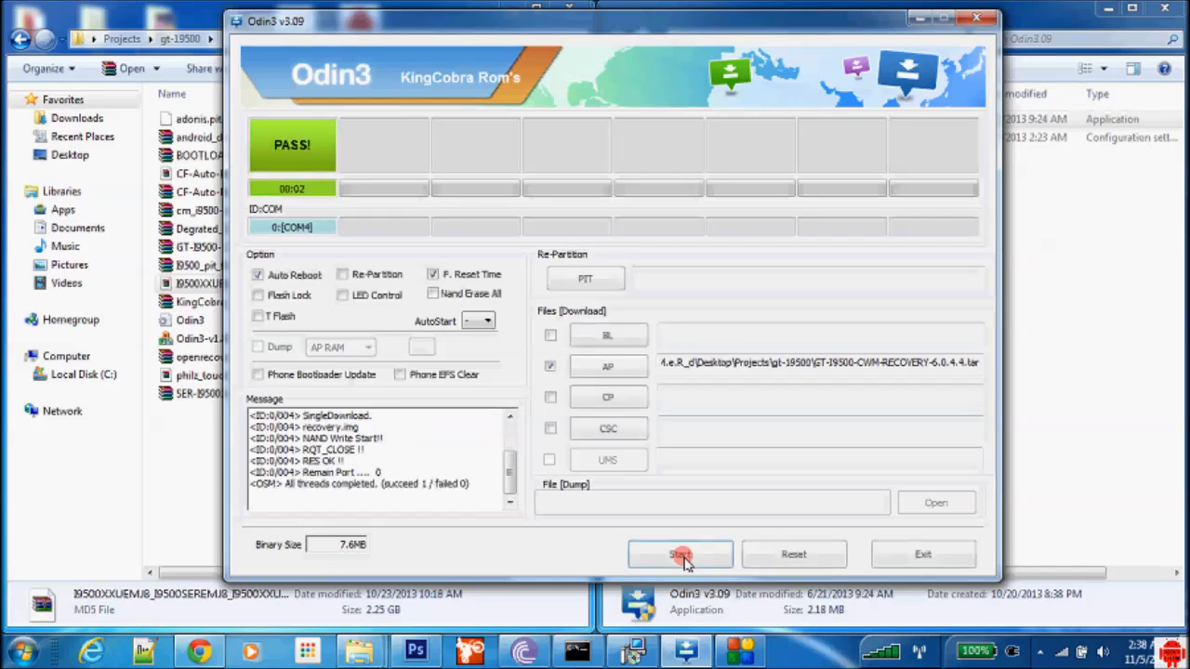
pyautogui.click(680, 554)
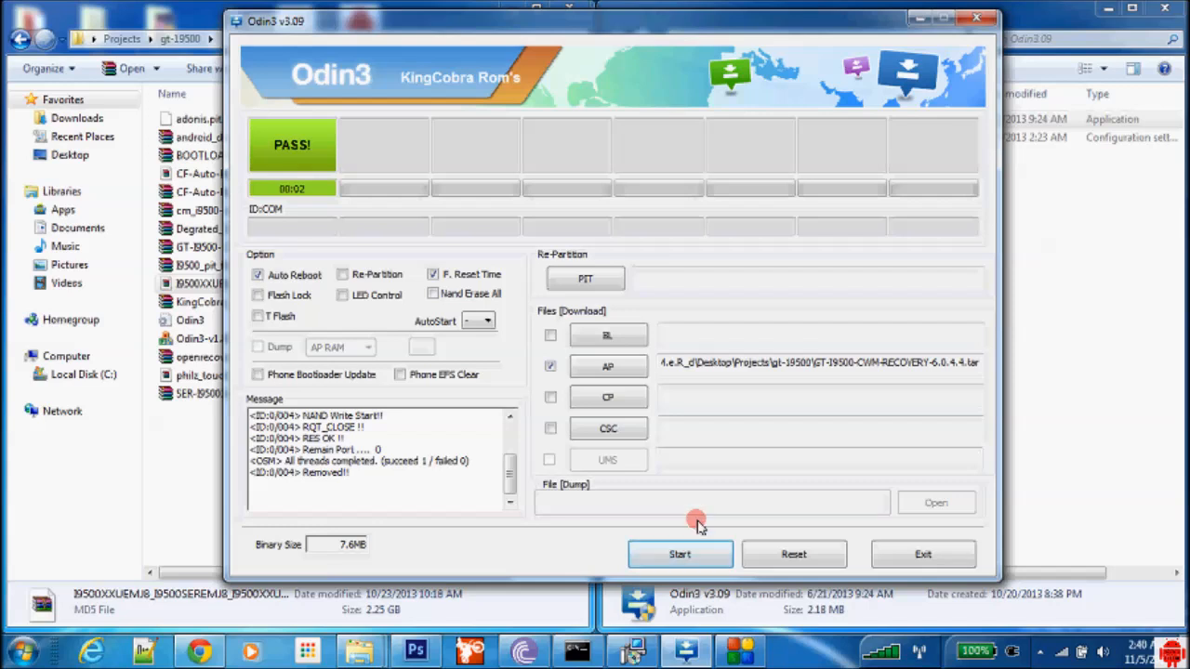
pyautogui.moveTo(712, 488)
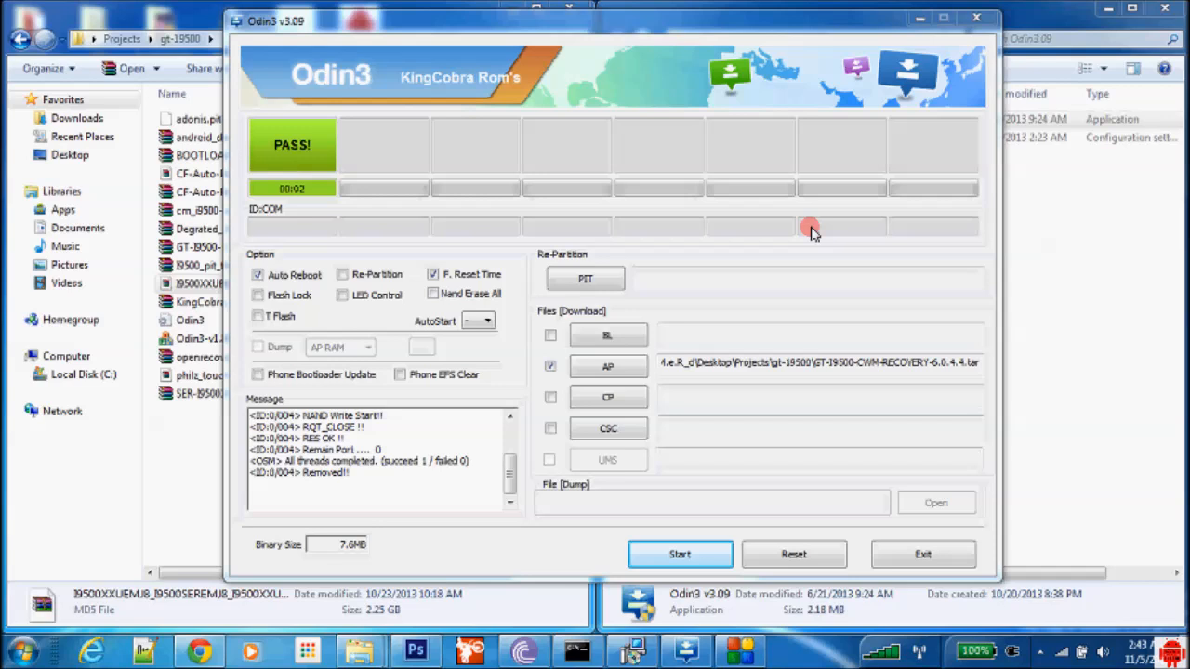
pyautogui.moveTo(621, 223)
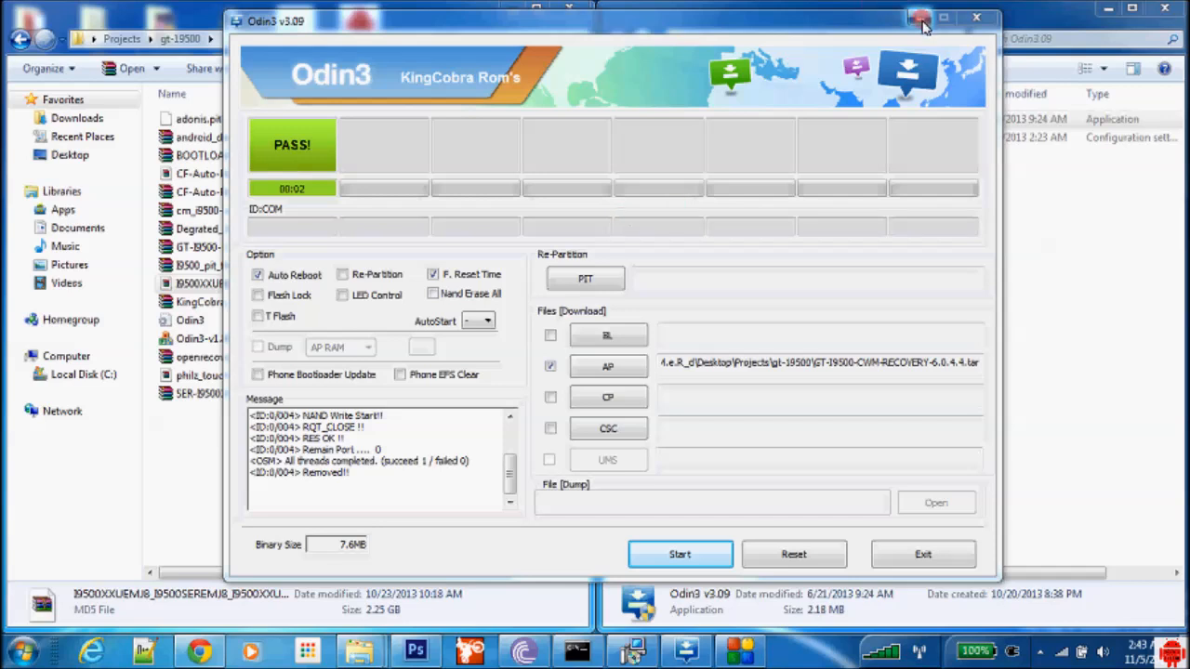
pyautogui.moveTo(920, 19)
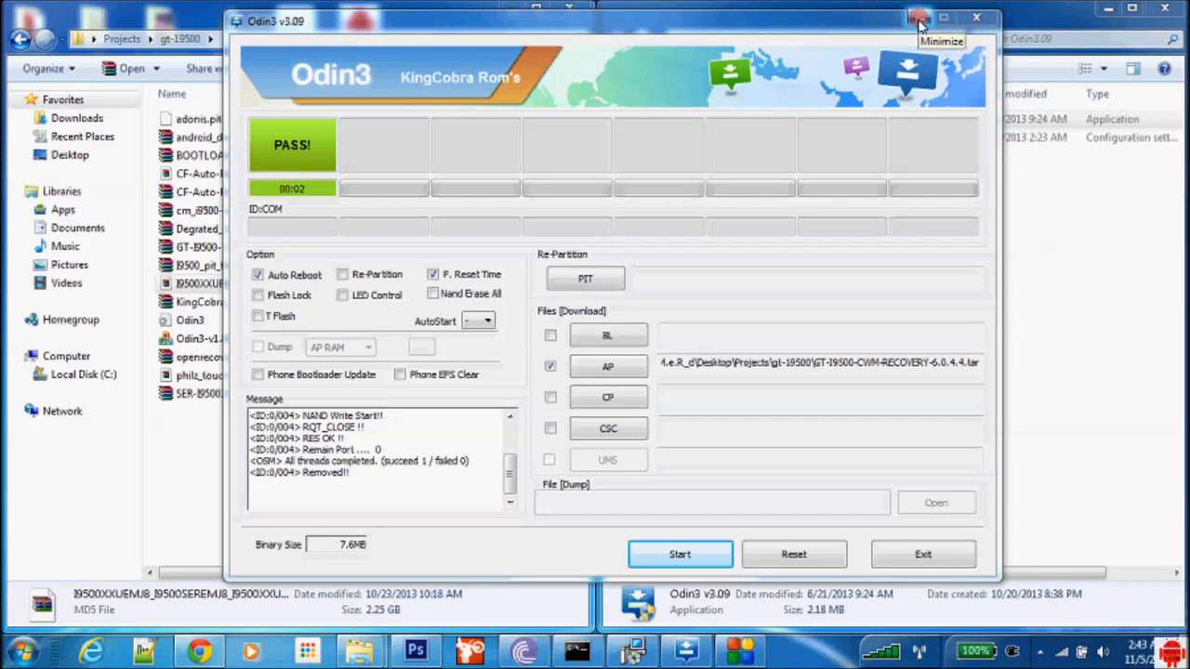